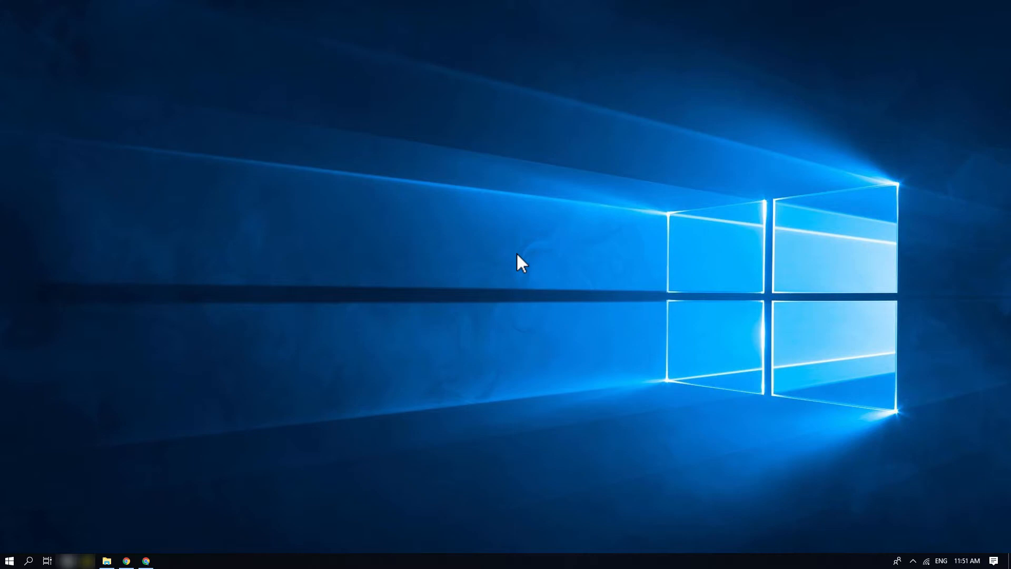
Launch Chrome and go to yahoo.com
left_click(146, 560)
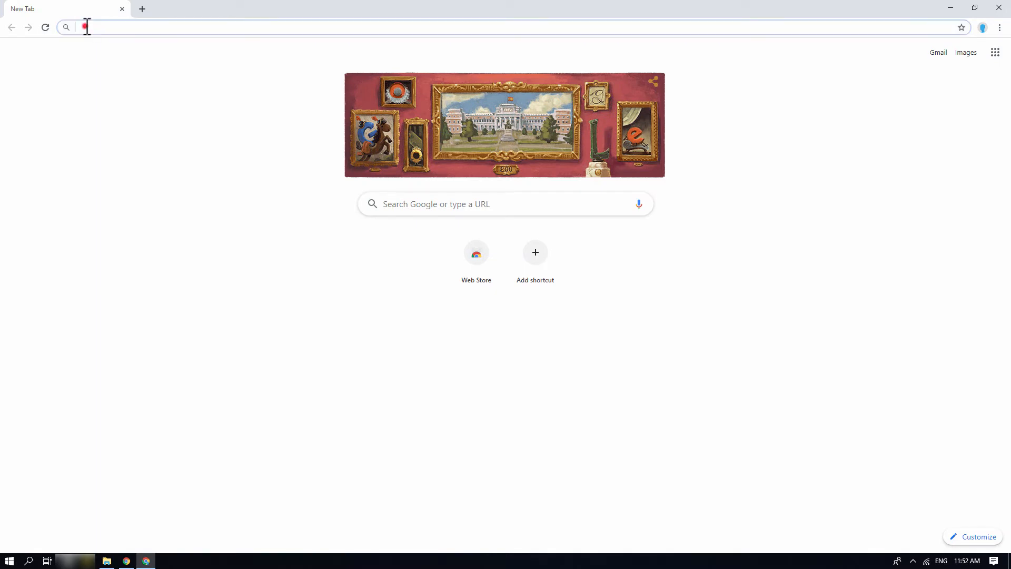
type("yahoo.com")
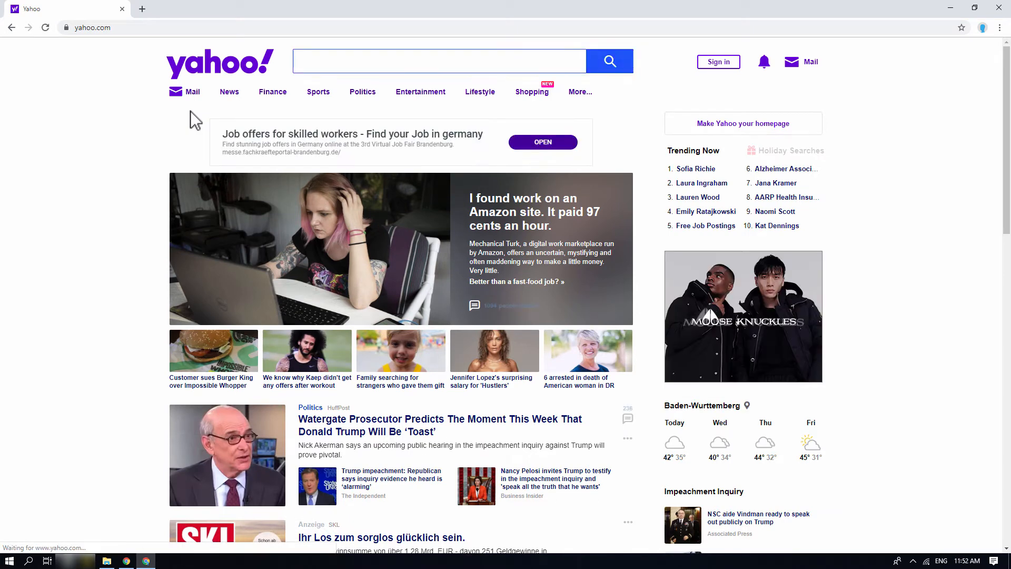
mouse_move(690, 65)
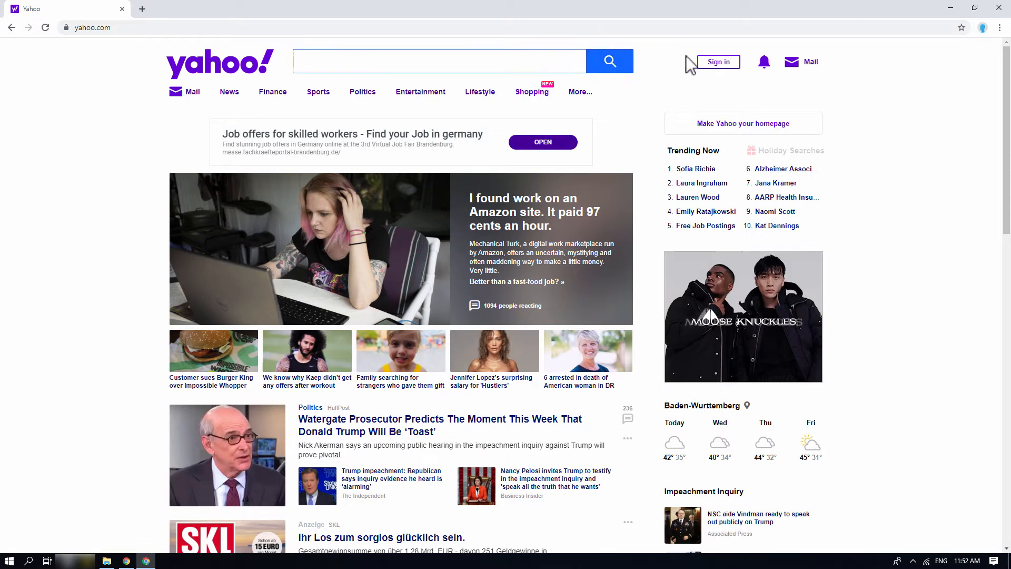
Sign in to Yahoo as example.username42 with the account password
left_click(717, 62)
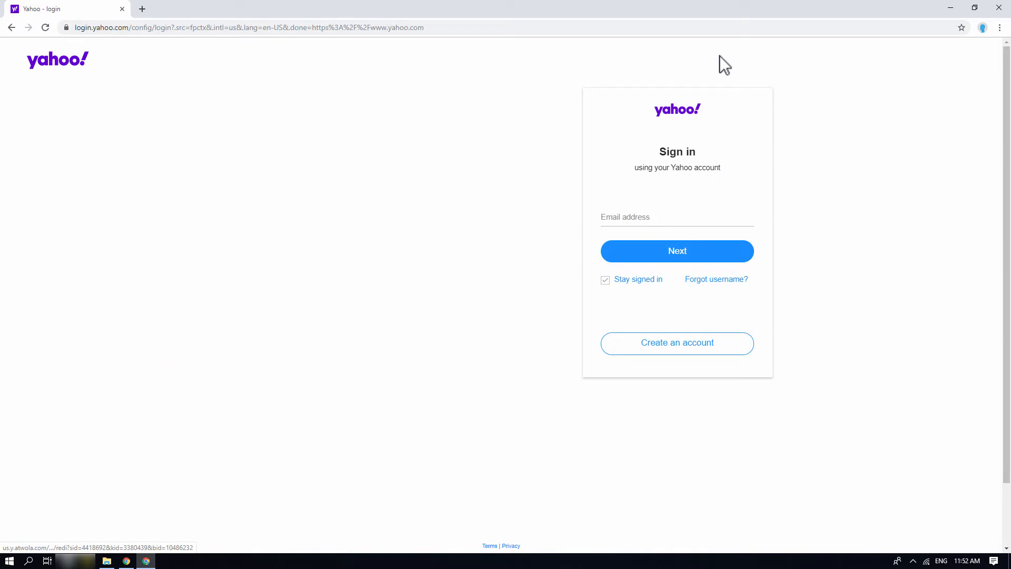
left_click(676, 217)
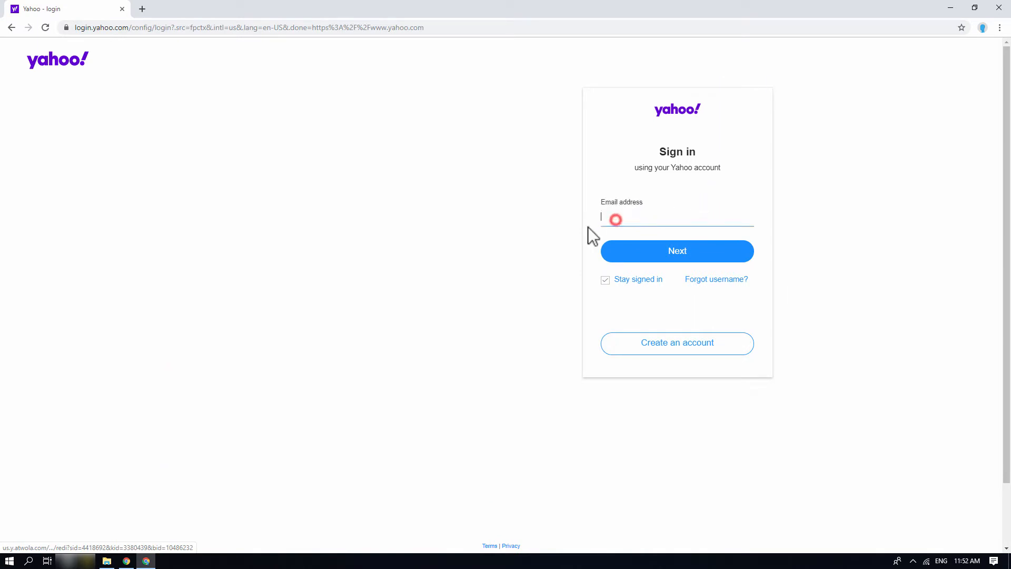
type("example.username42")
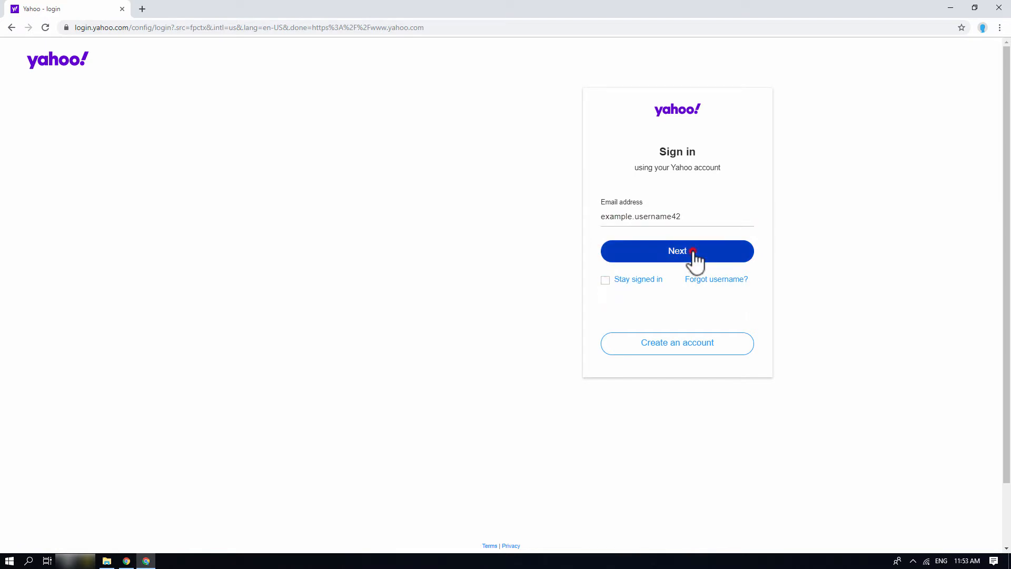
left_click(677, 251)
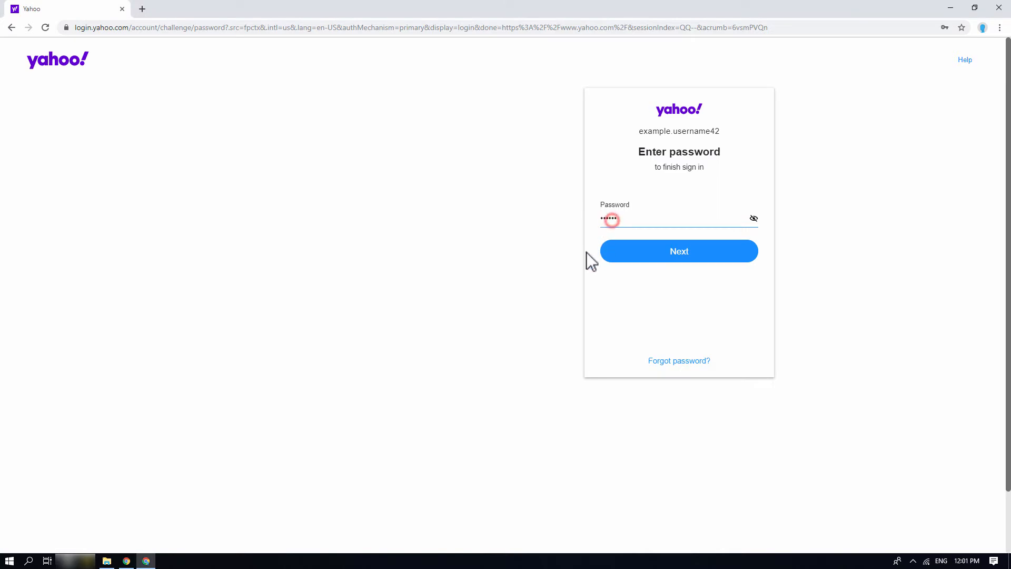
left_click(678, 251)
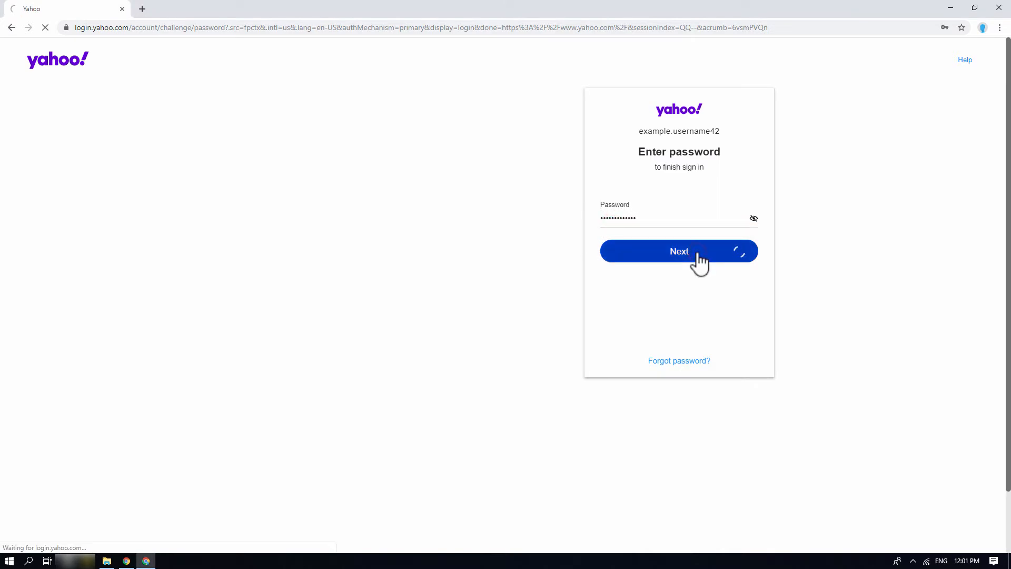
left_click(678, 250)
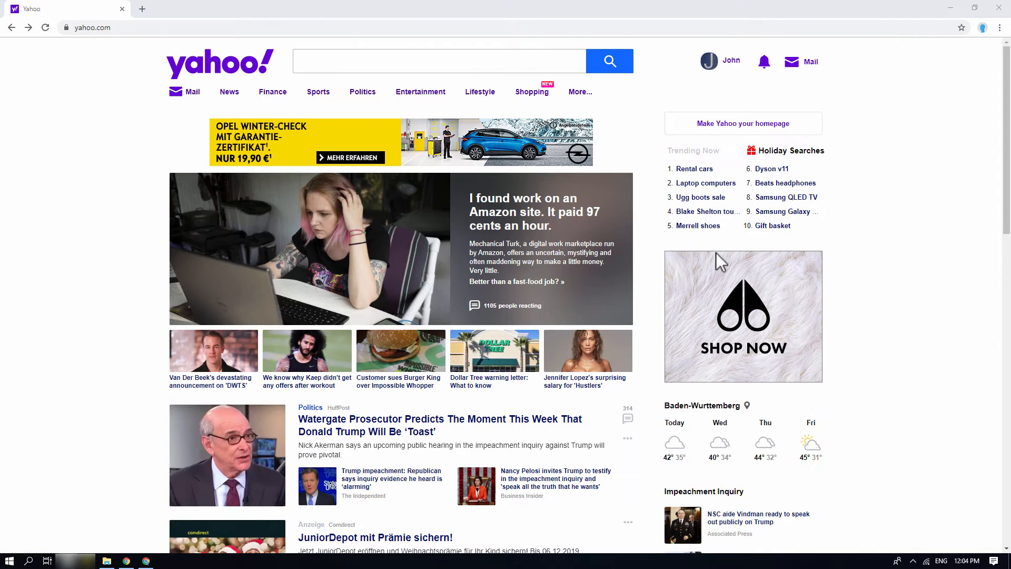
left_click(800, 61)
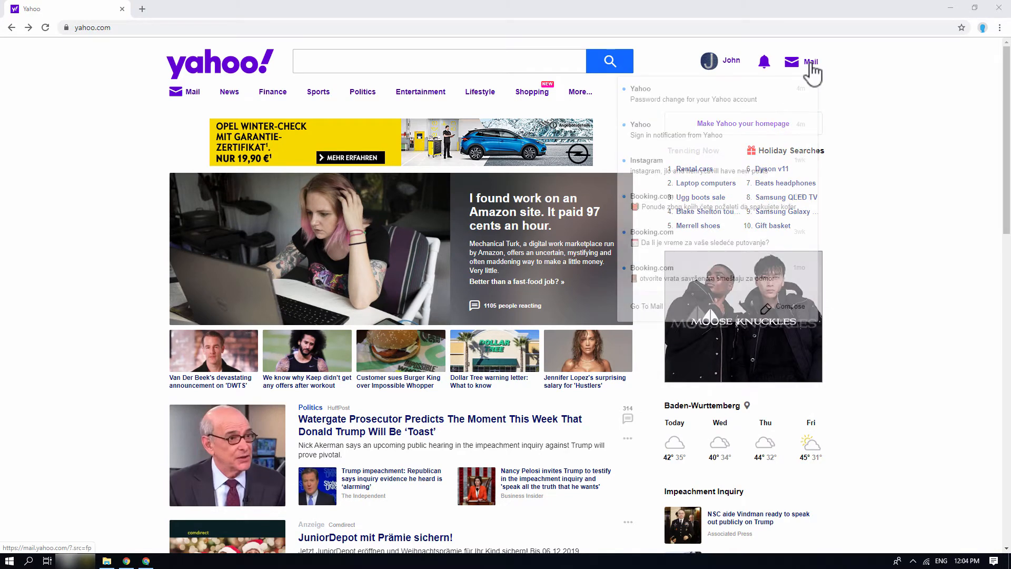
left_click(811, 61)
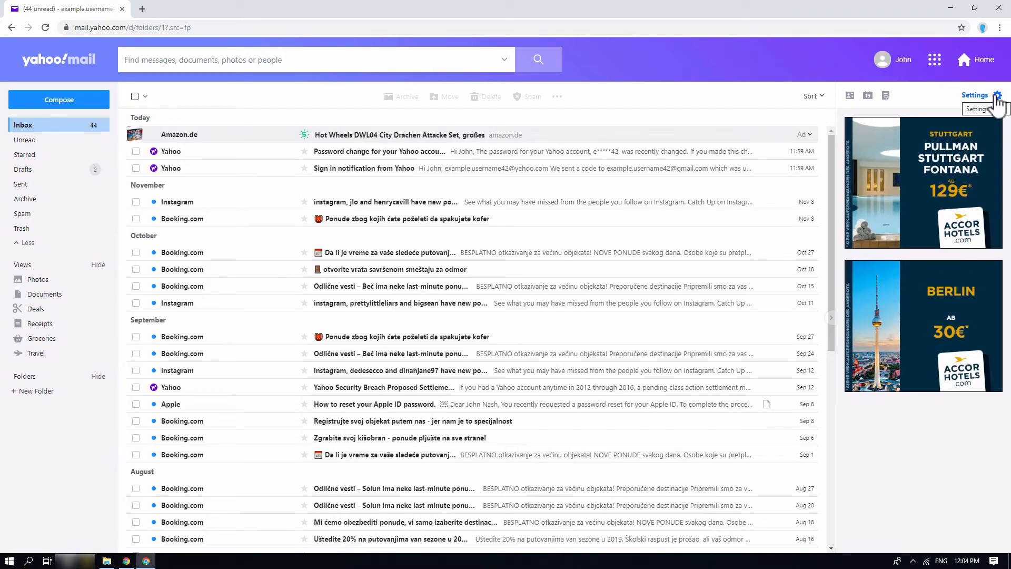
left_click(1002, 95)
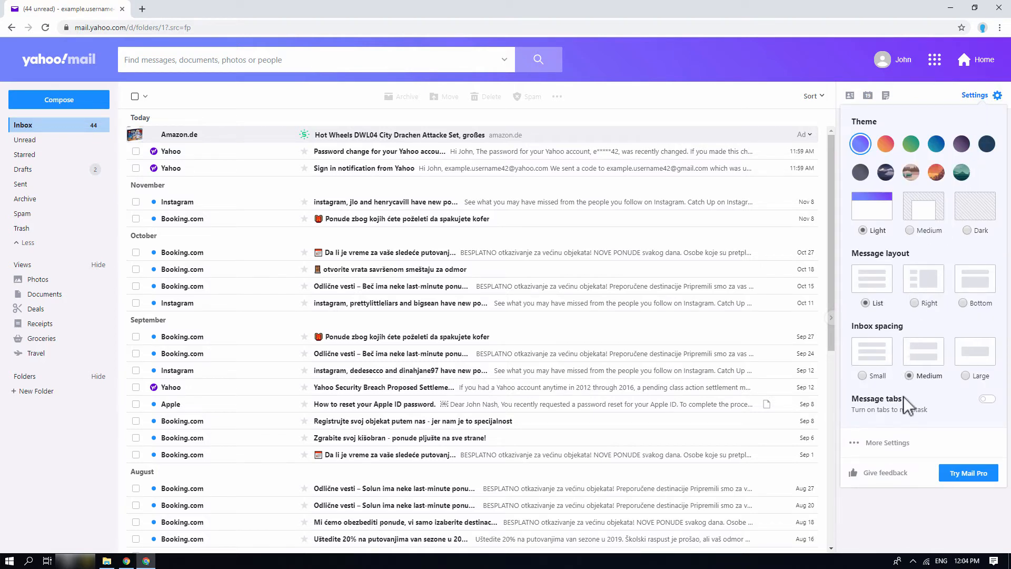
mouse_move(888, 442)
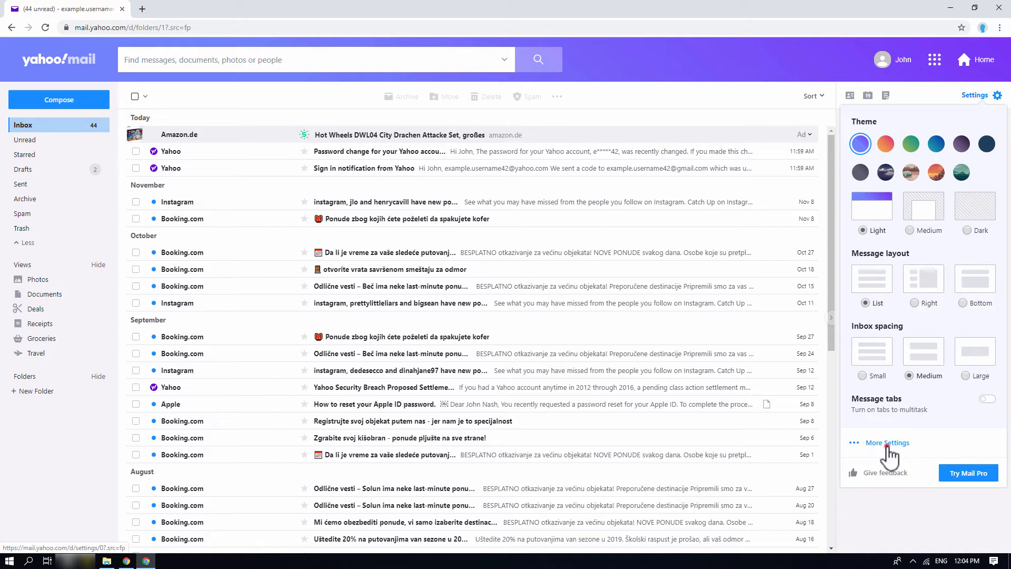
Open More Settings and choose 'Switch to basic Mail'
left_click(887, 442)
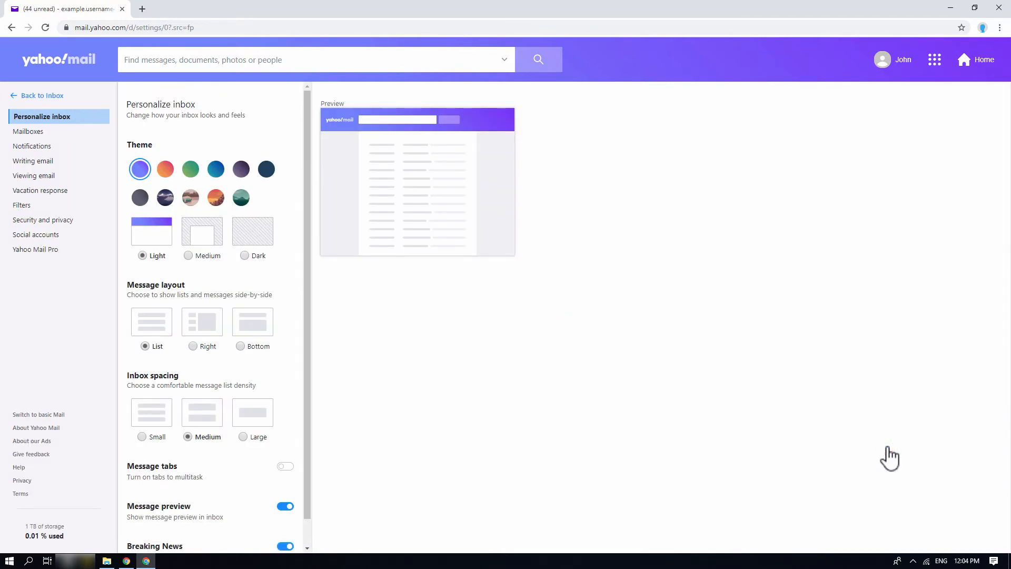
mouse_move(897, 456)
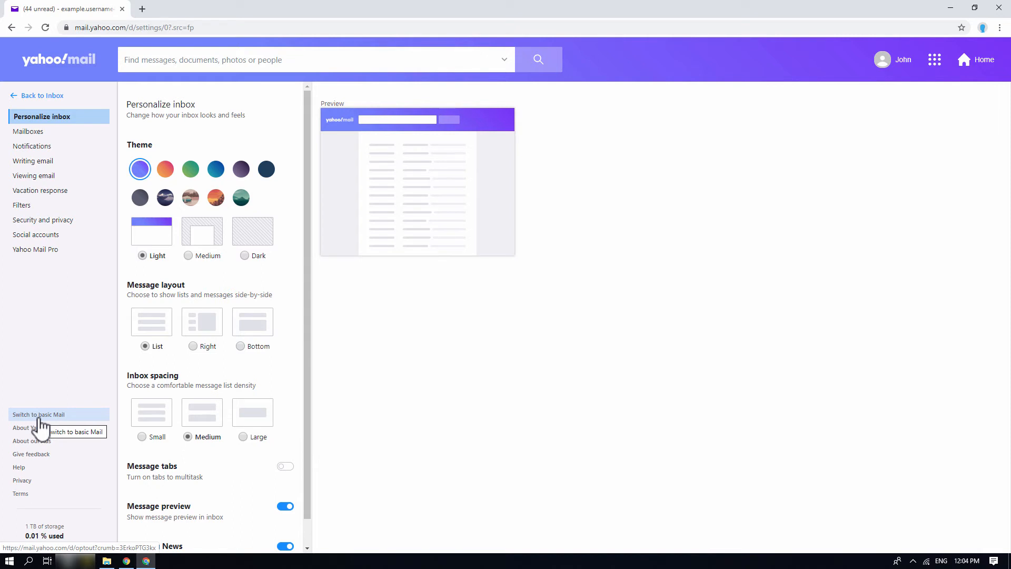
left_click(39, 414)
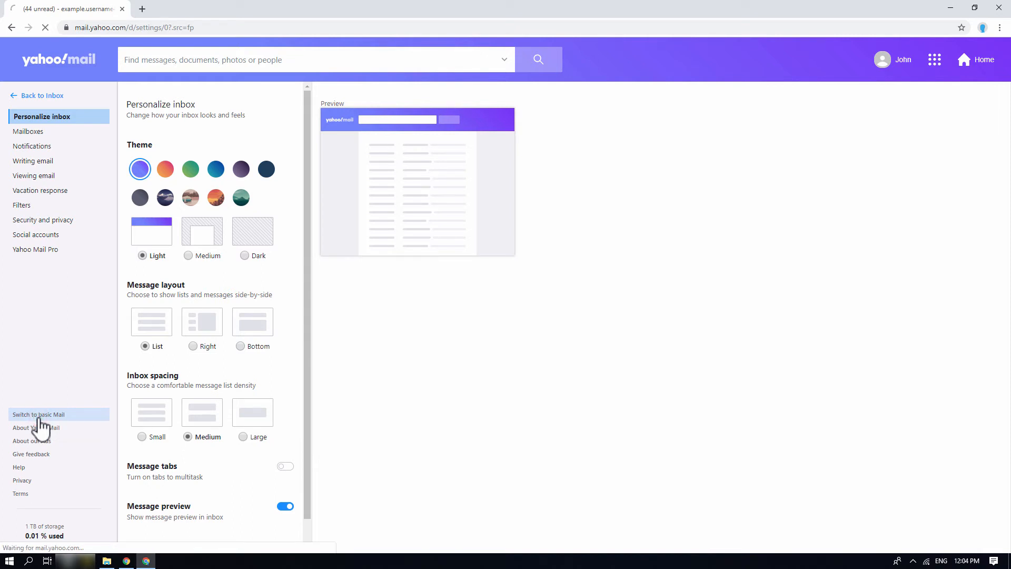
Load the basic Mail inbox and dismiss its "Let's go!" welcome dialog
left_click(39, 414)
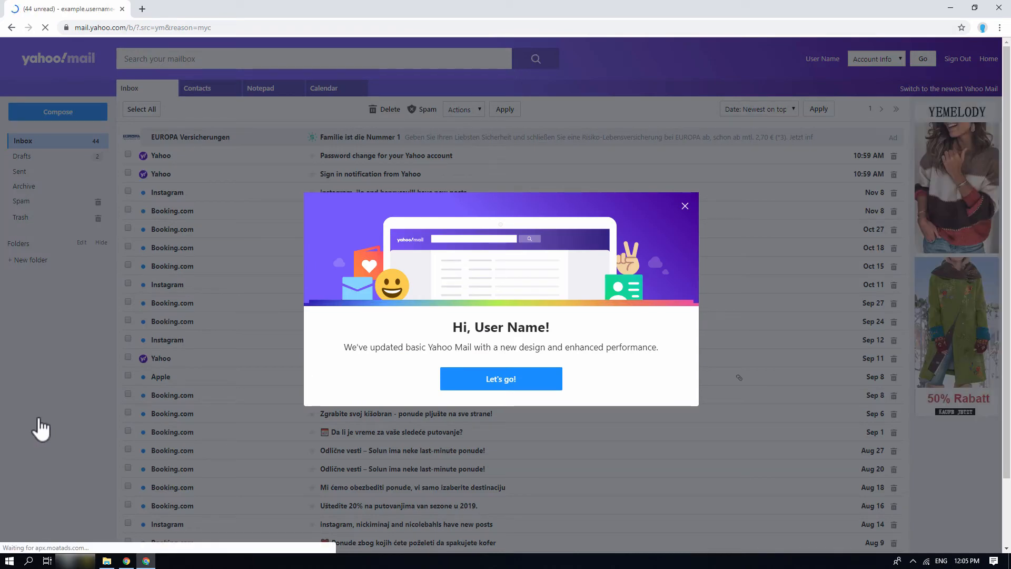
mouse_move(520, 394)
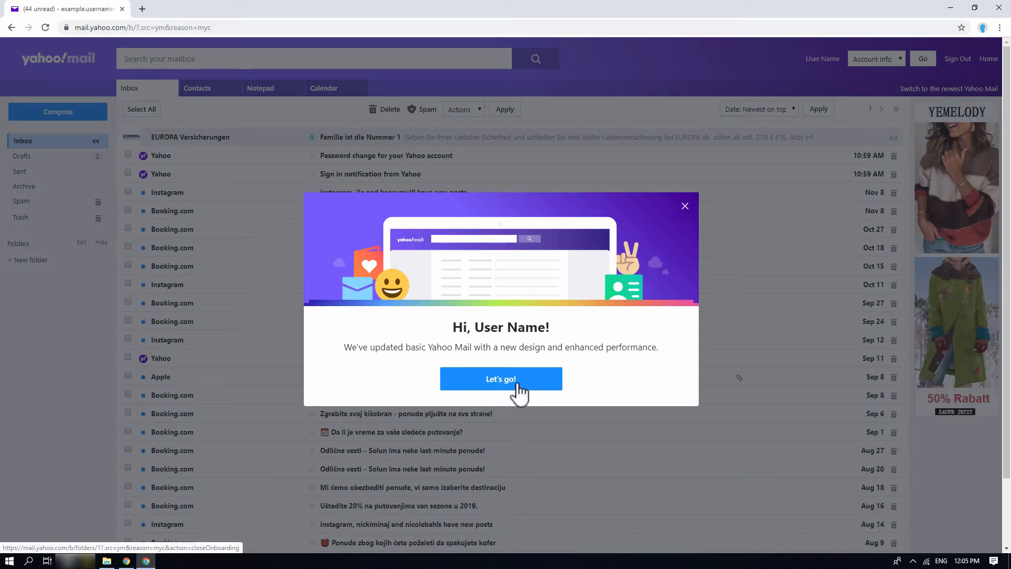
left_click(501, 378)
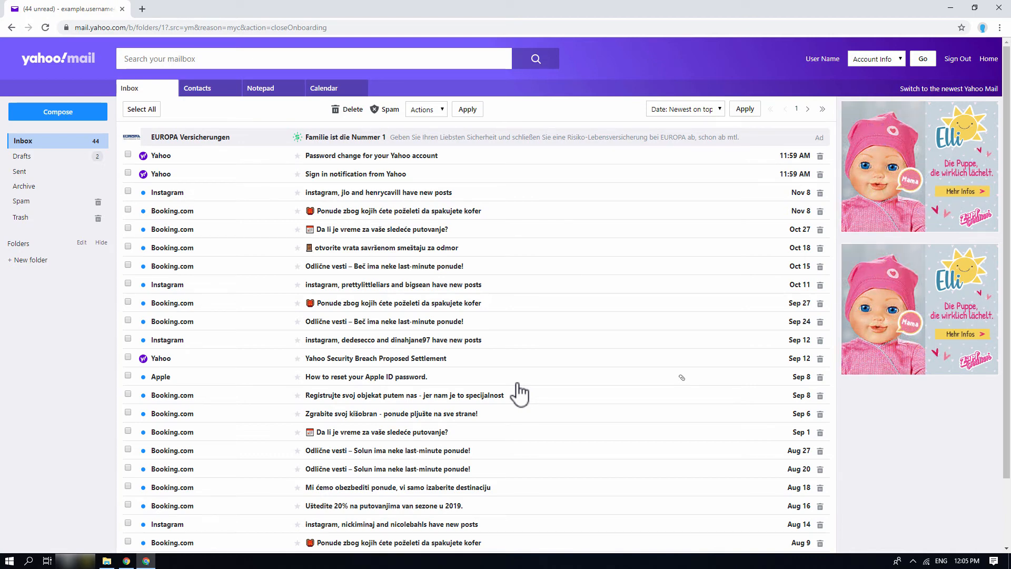
mouse_move(508, 397)
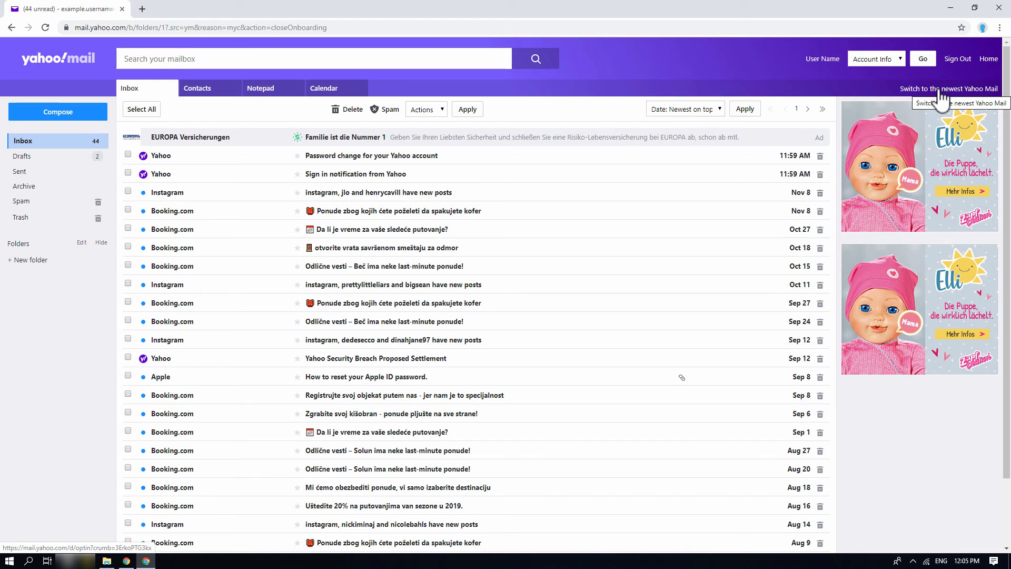
Choose 'Switch to the newest Yahoo Mail' in the basic Mail inbox
left_click(948, 89)
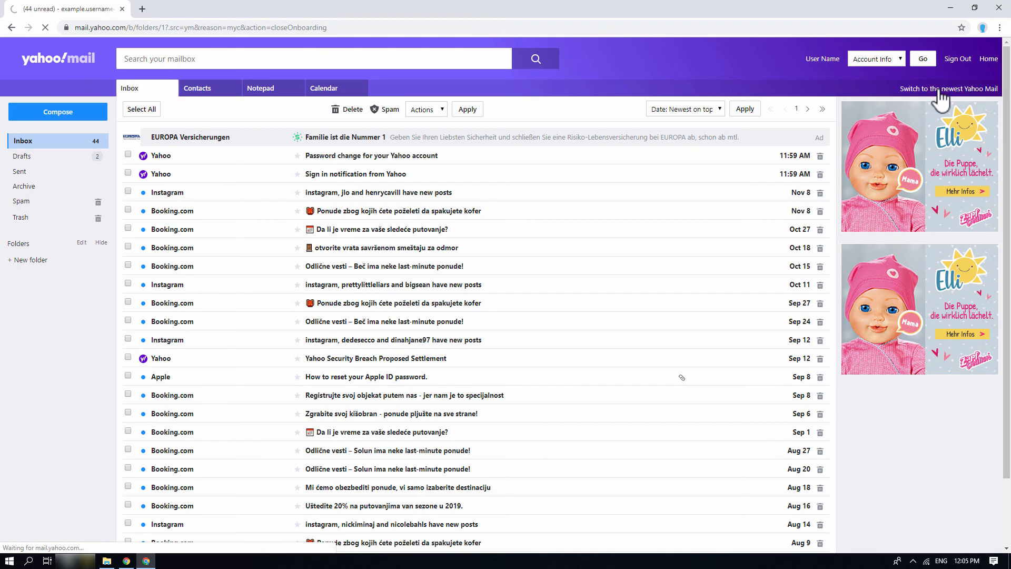
left_click(948, 88)
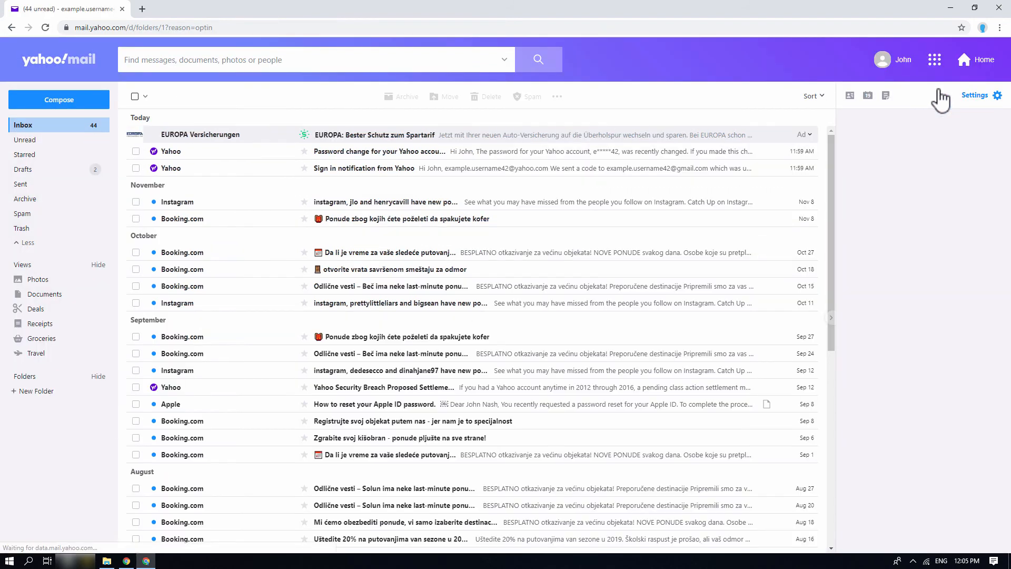